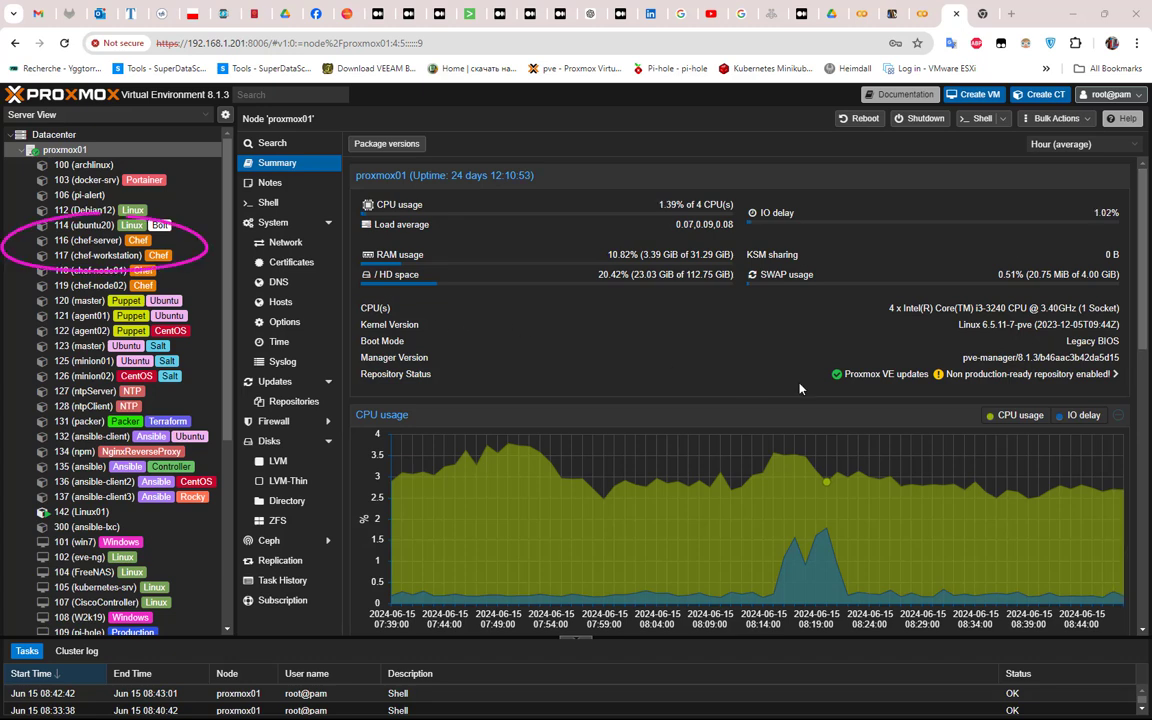
mouse_move(584, 264)
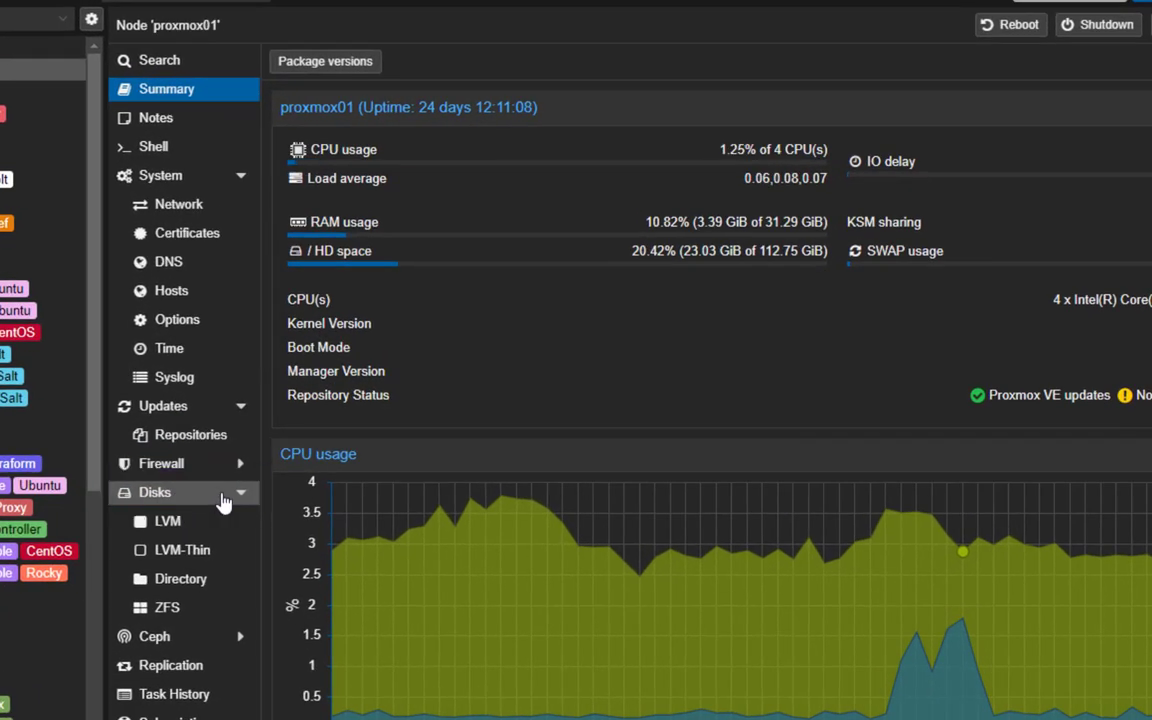
mouse_move(202, 498)
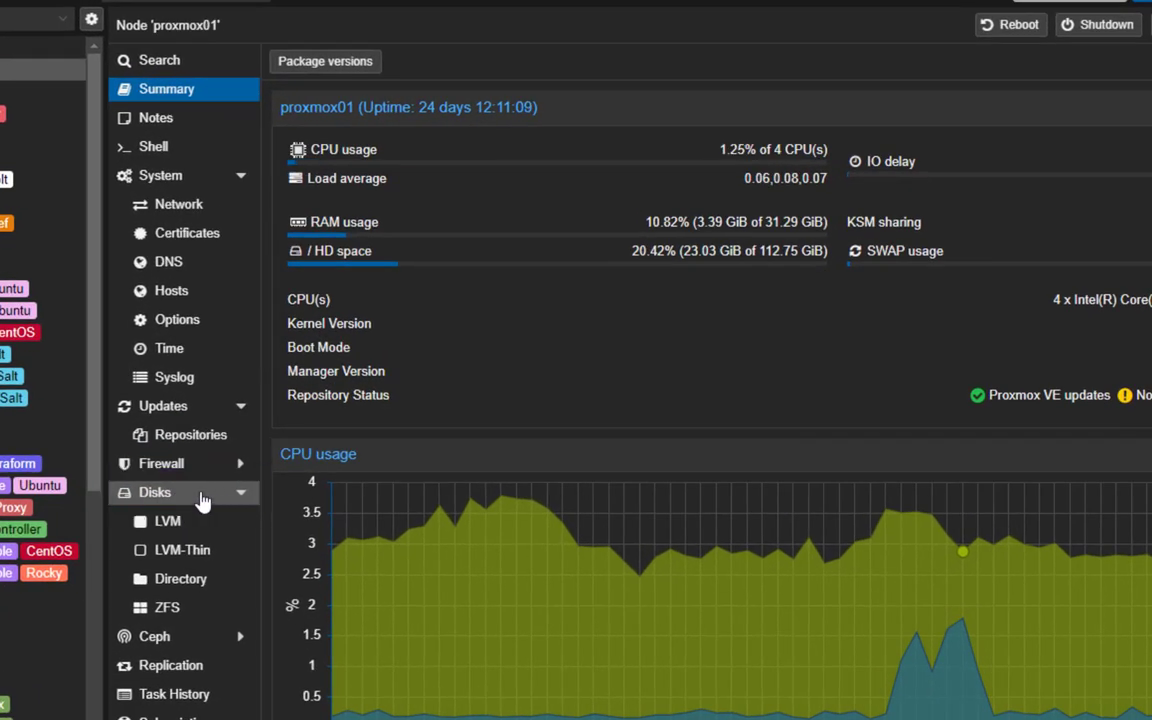
Show proxmox01's physical disks and single out /dev/sdc, the unused 500 GB USB drive.
left_click(156, 492)
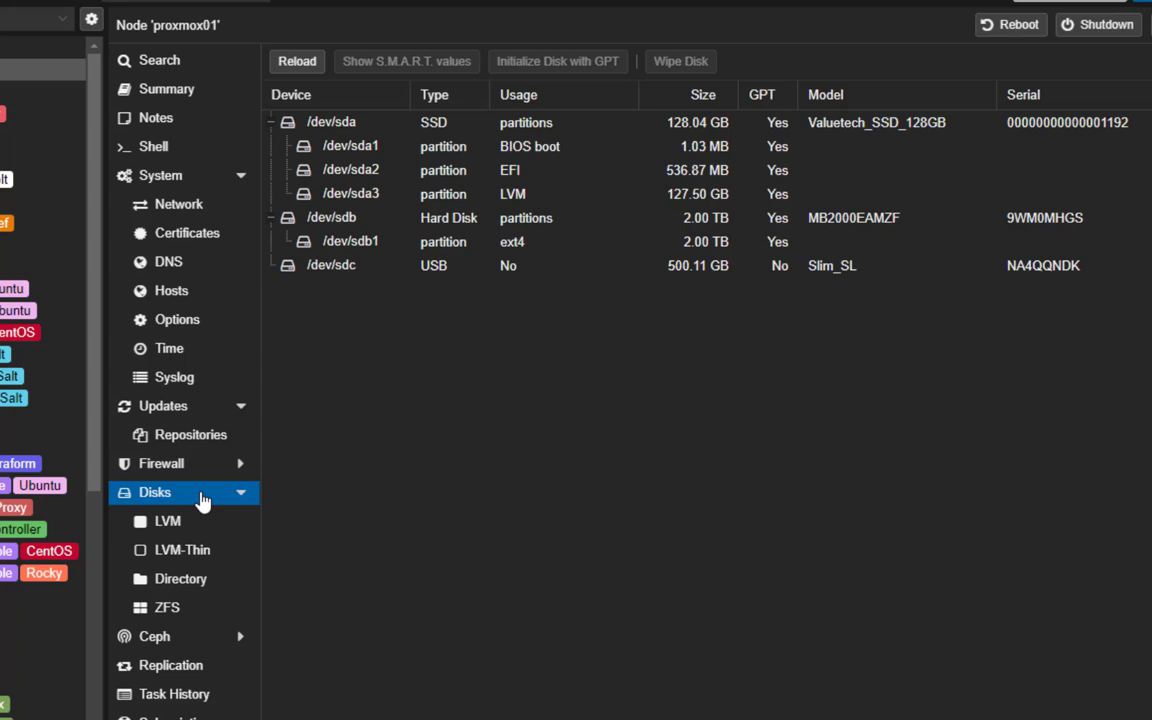
mouse_move(408, 452)
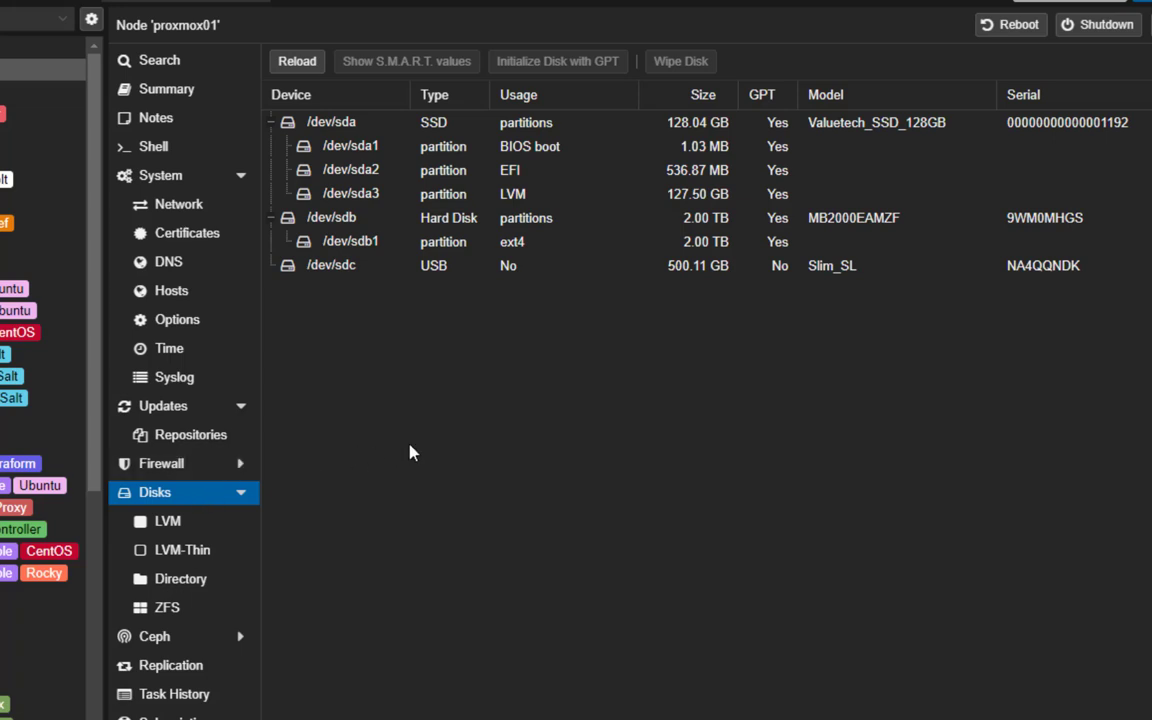
mouse_move(434, 296)
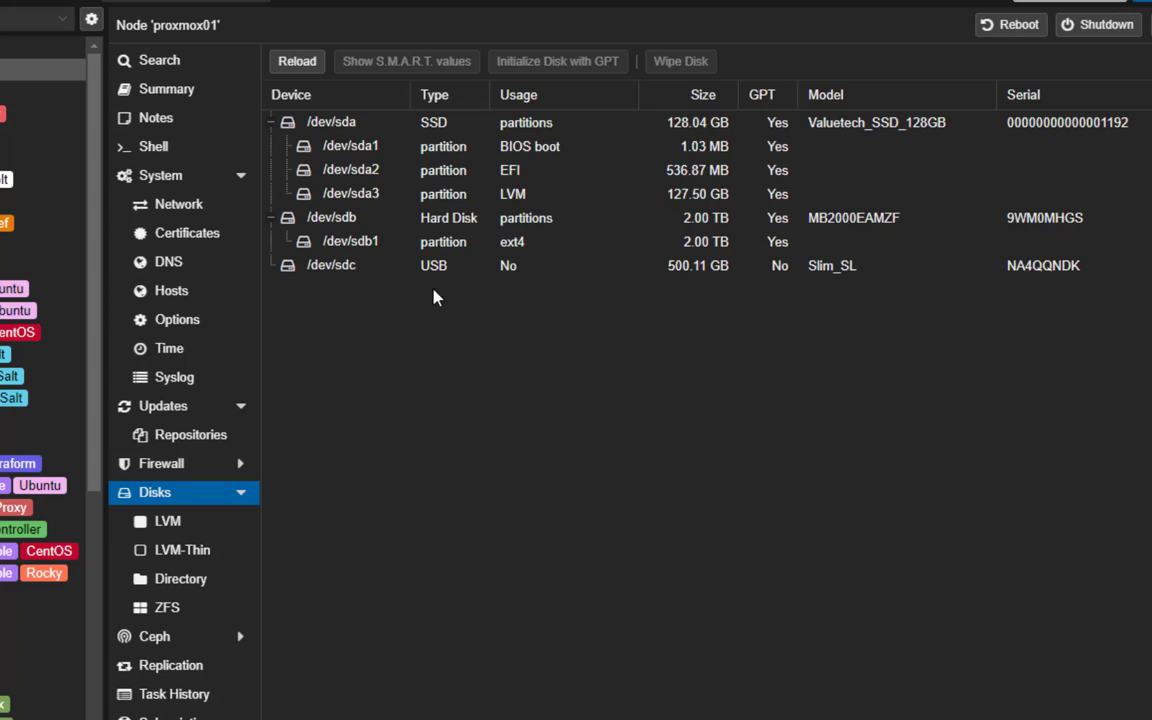
left_click(330, 264)
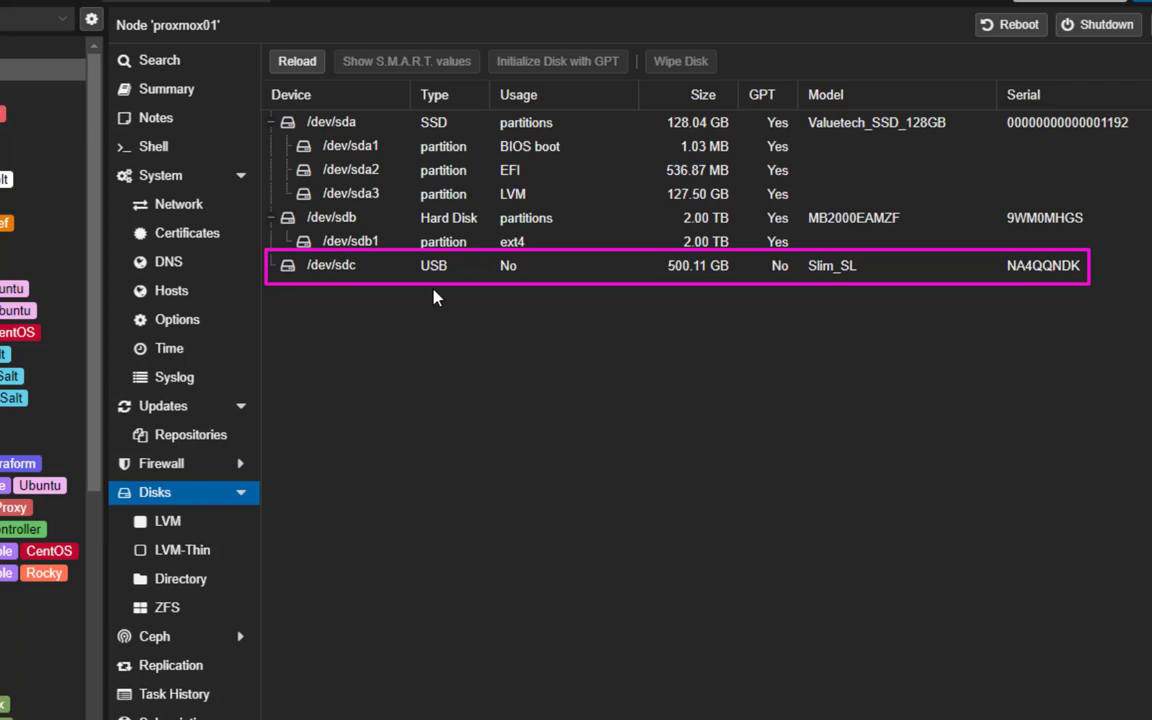
mouse_move(422, 376)
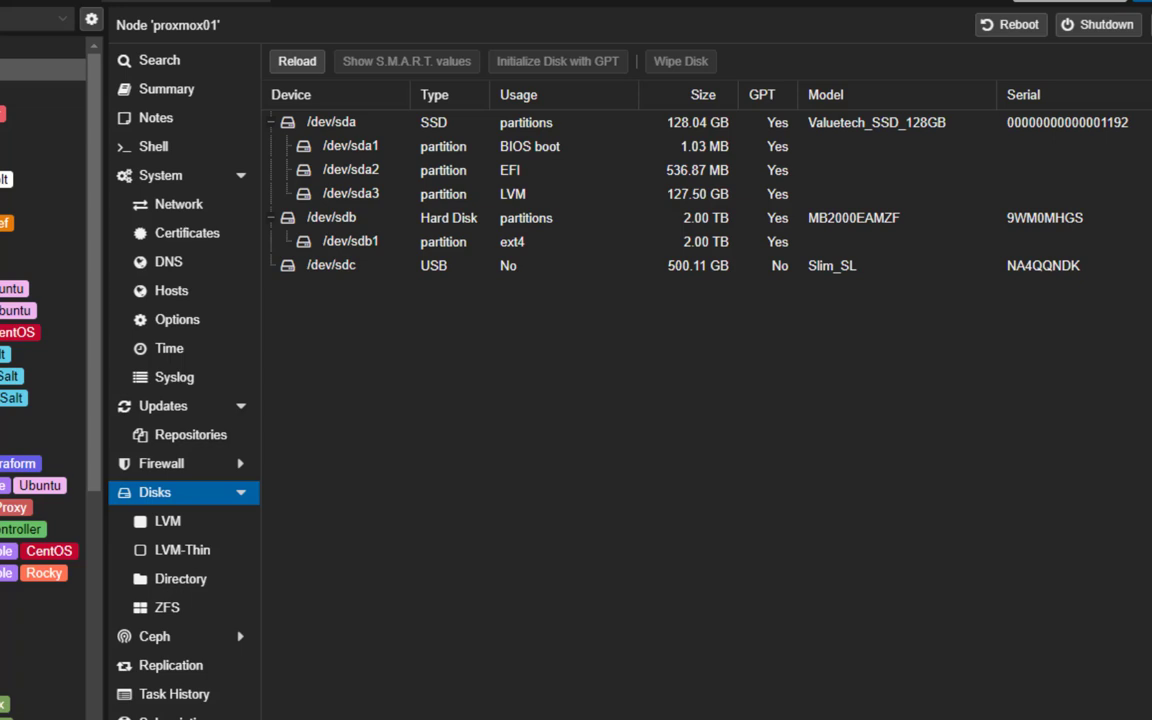
mouse_move(152, 146)
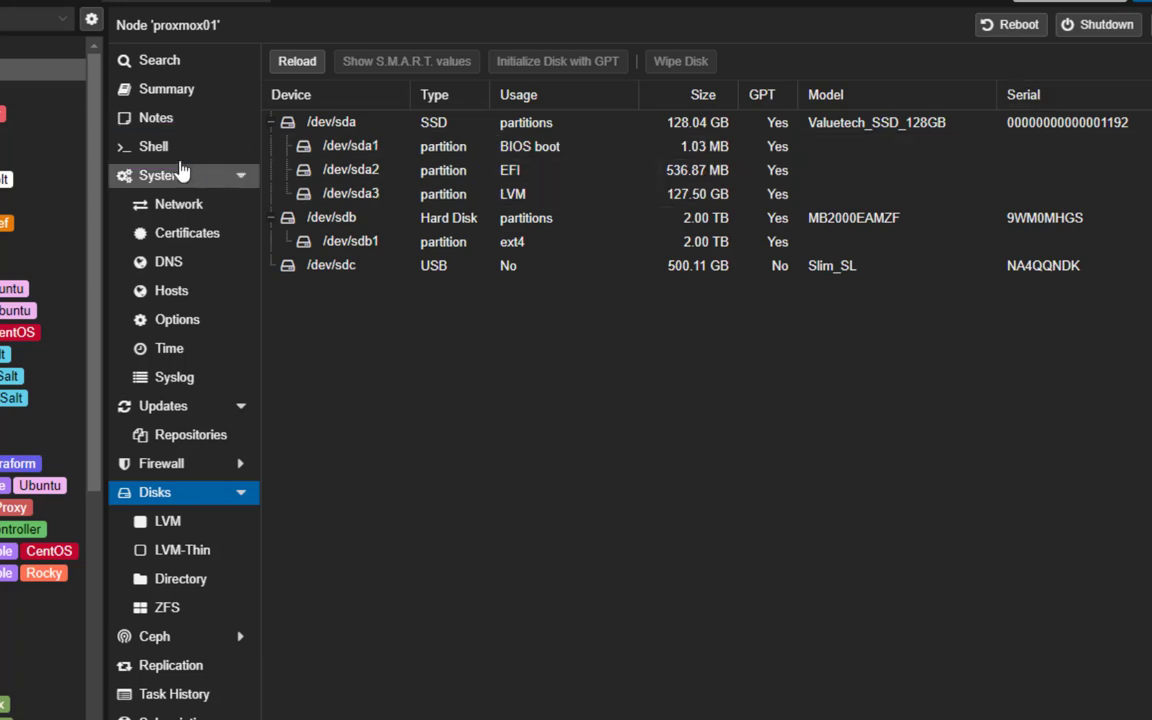
mouse_move(200, 156)
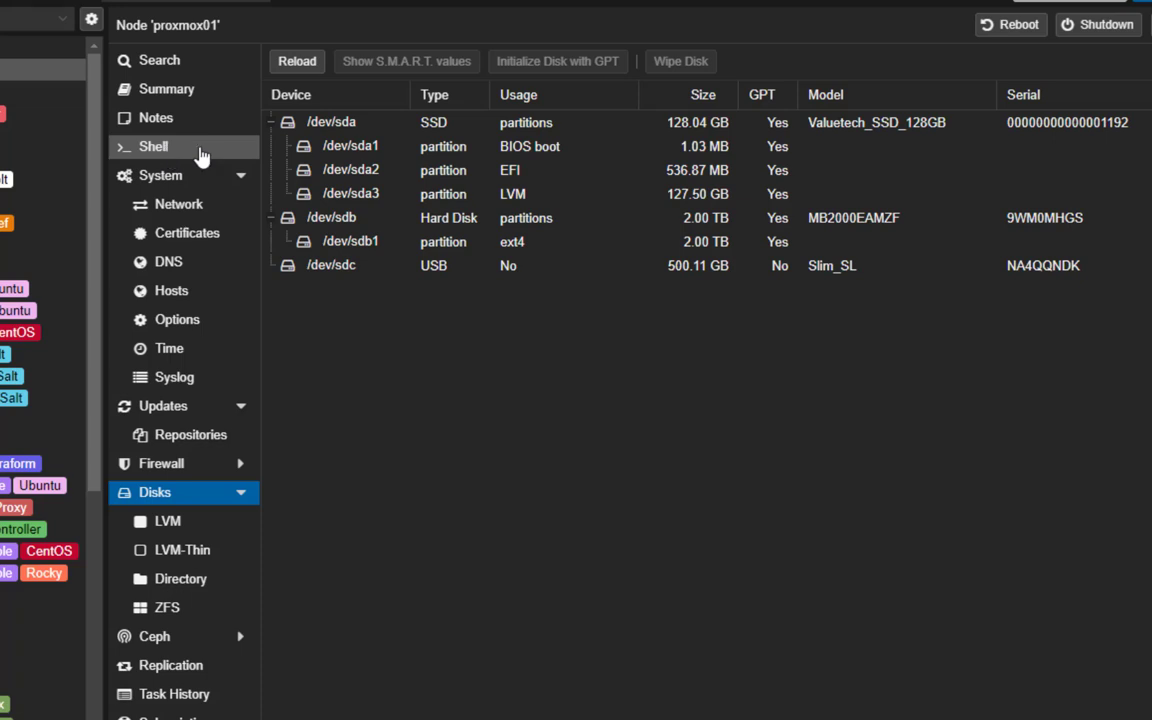
In proxmox01's shell, list block devices with lsblk to reveal the USB Seagate by-id path.
left_click(152, 146)
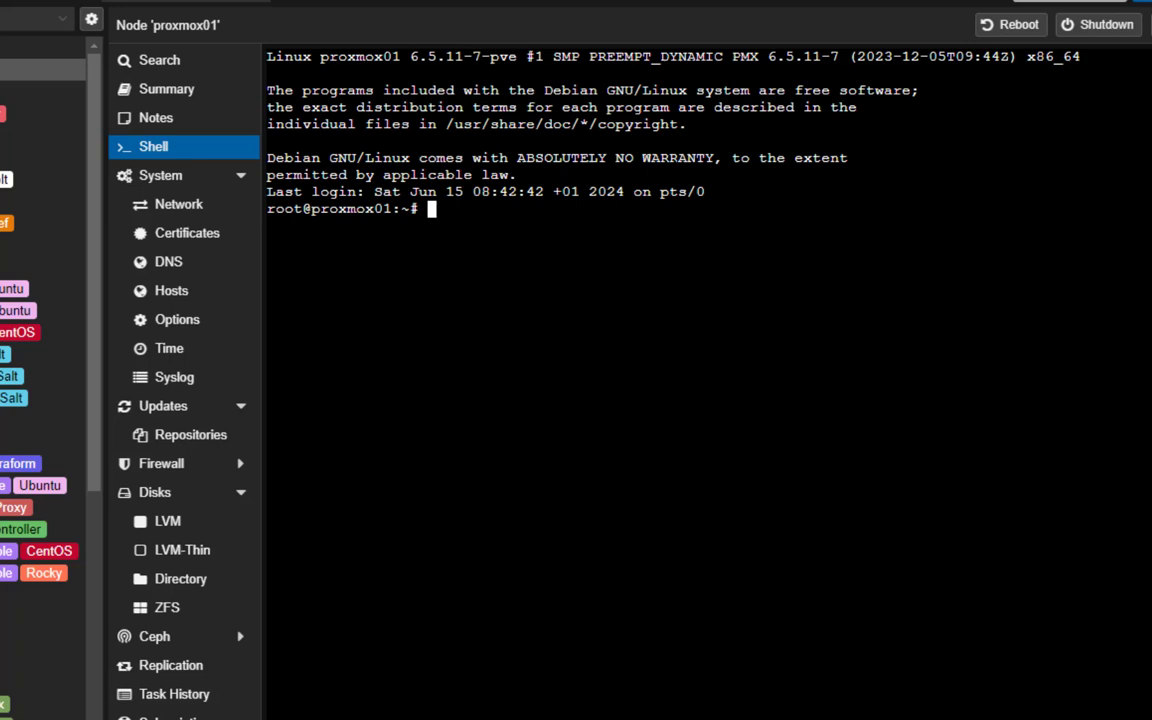
type("lsblk")
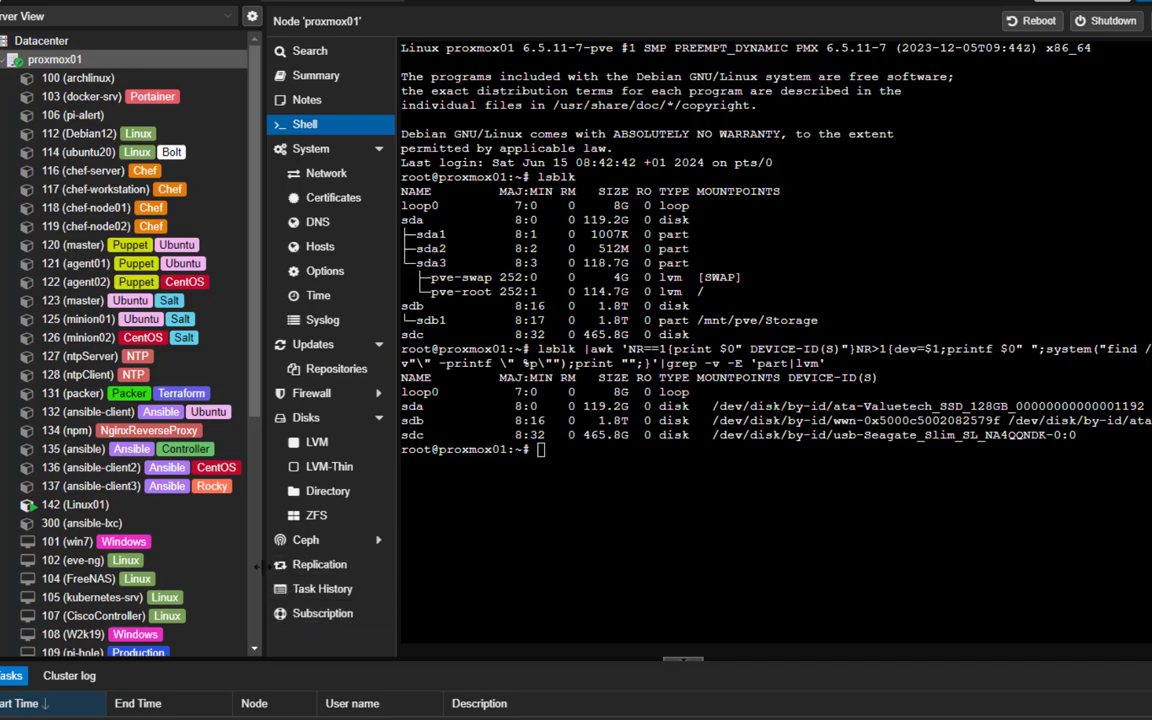
Run qm set 141 -virtio0 with the usb-Seagate_Slim_SL by-id path to attach the disk.
scroll("down", 3)
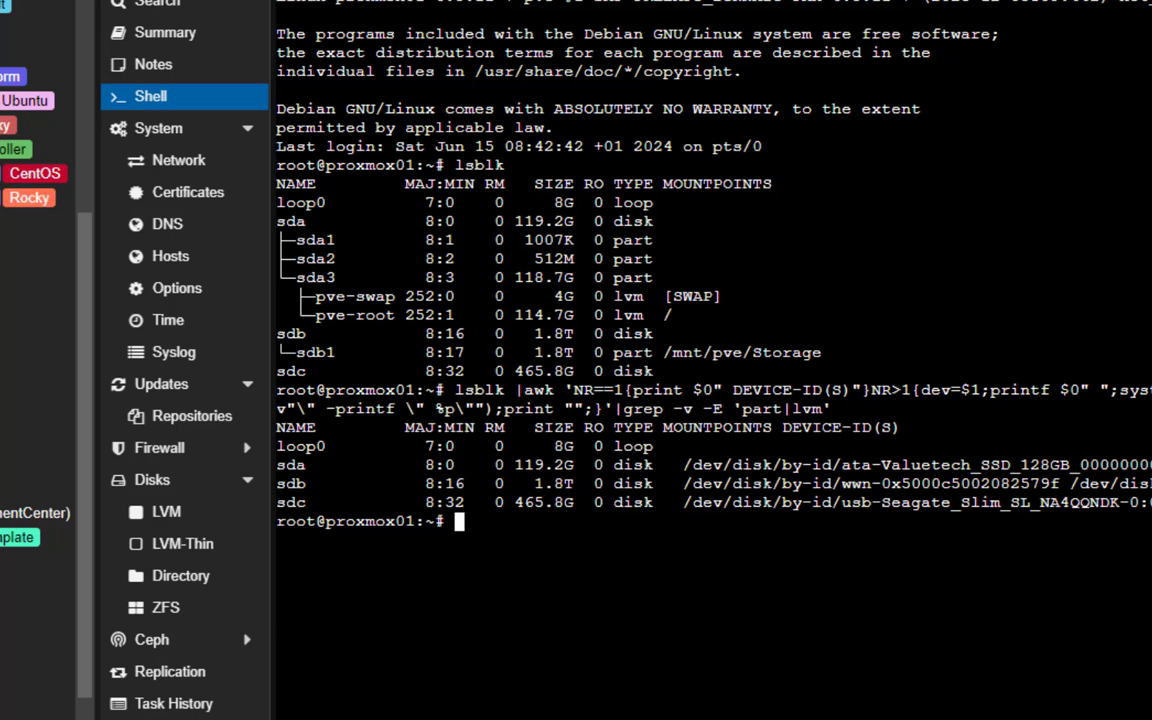
type("qm")
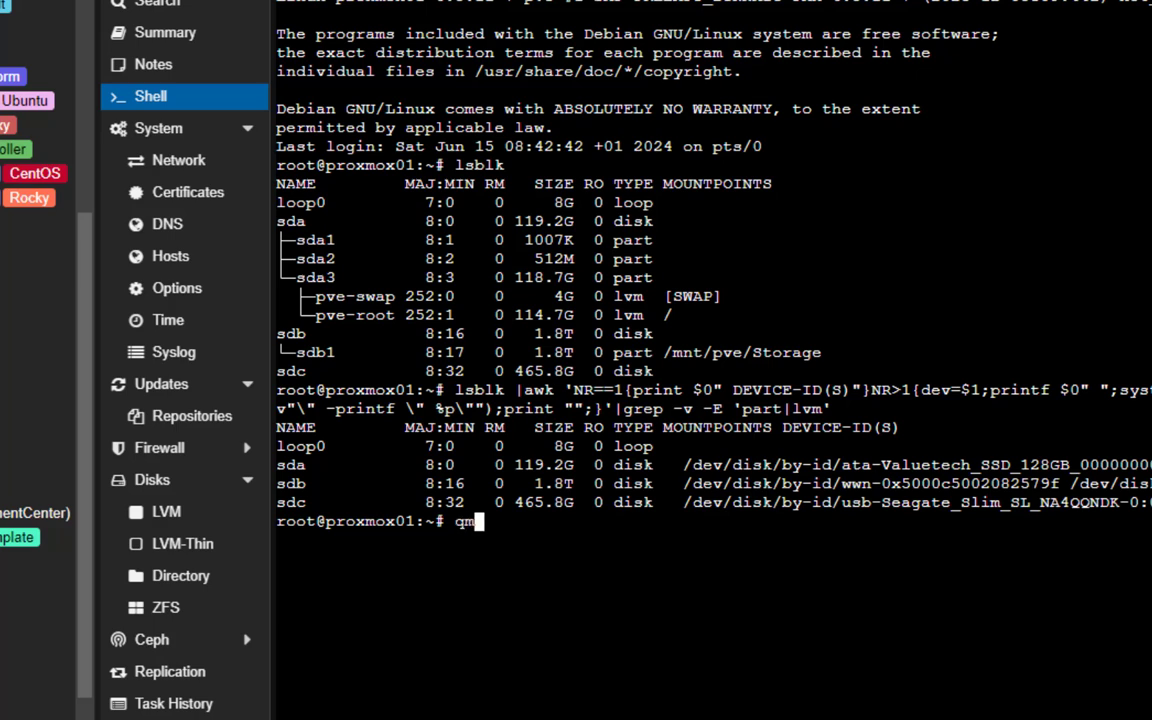
type("set")
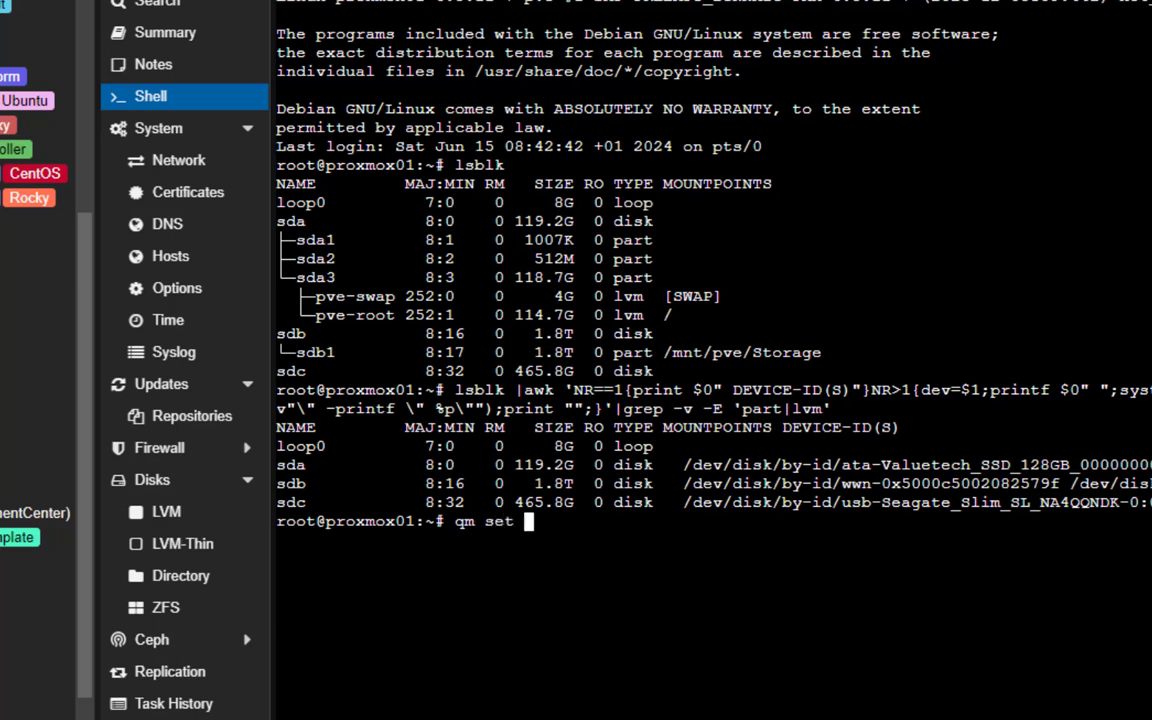
type("141")
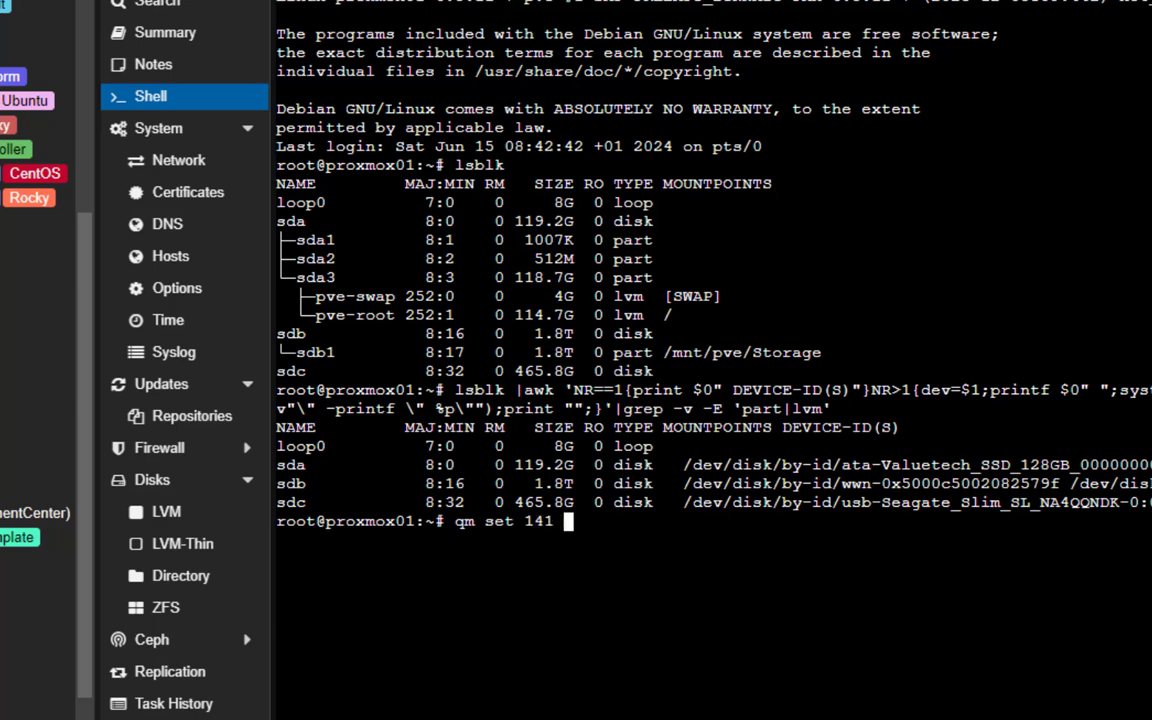
type("-")
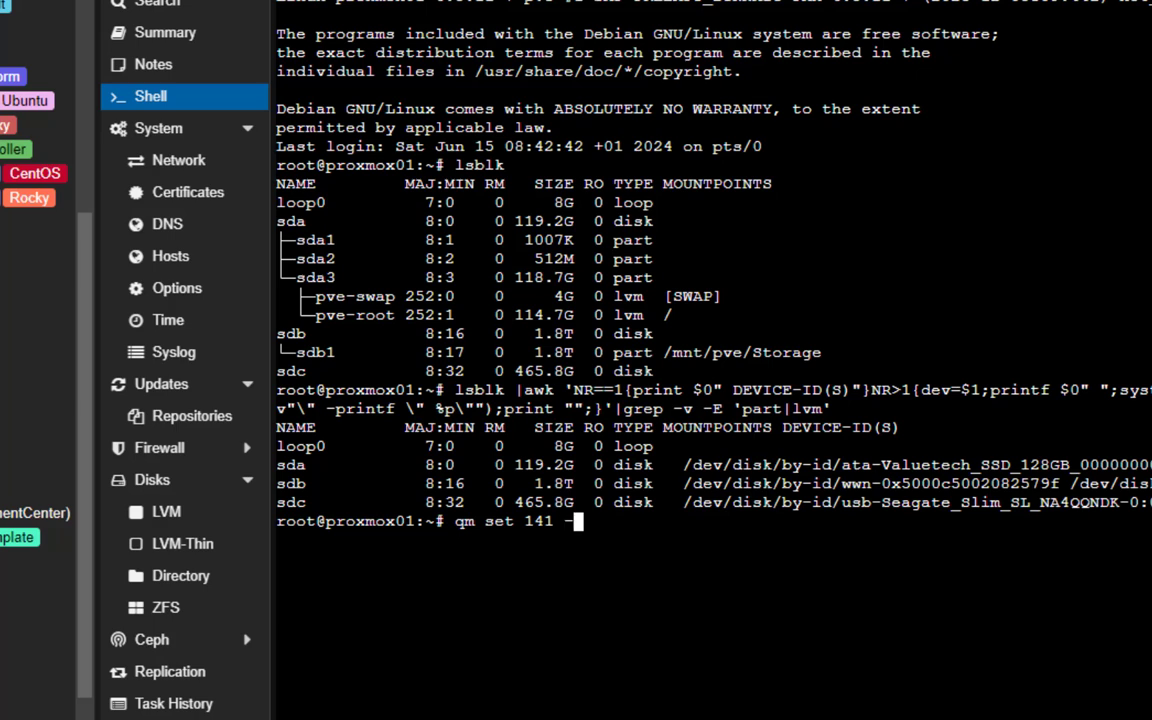
type("vir")
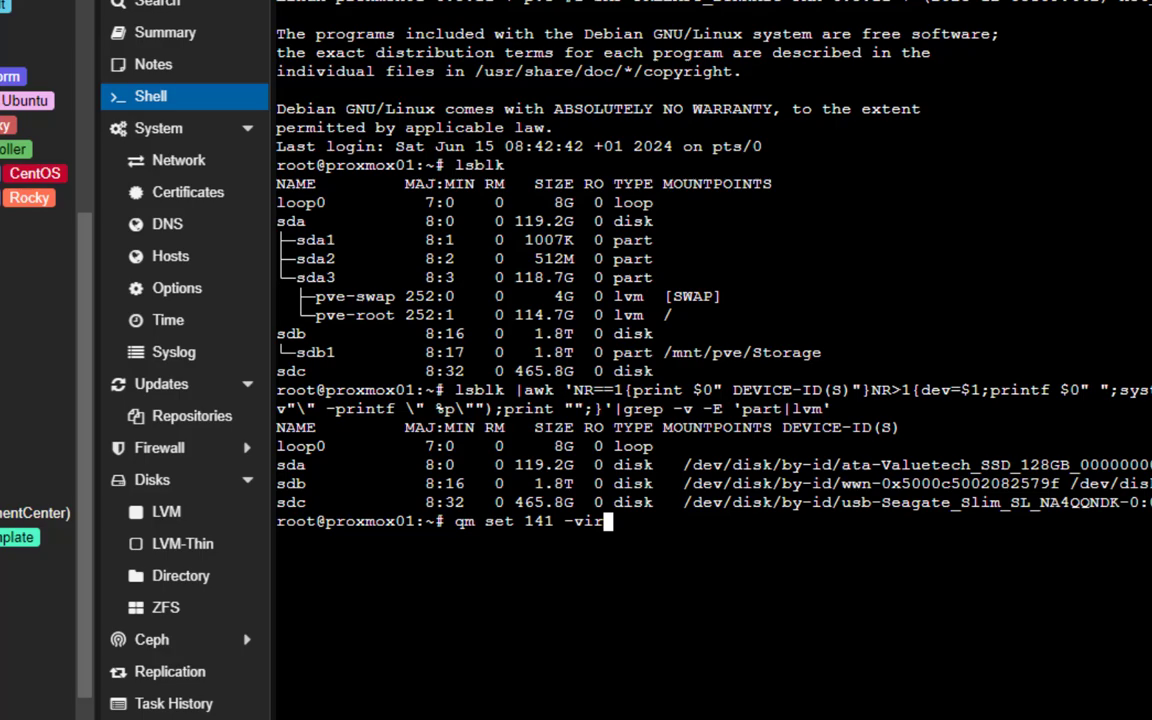
type("ti")
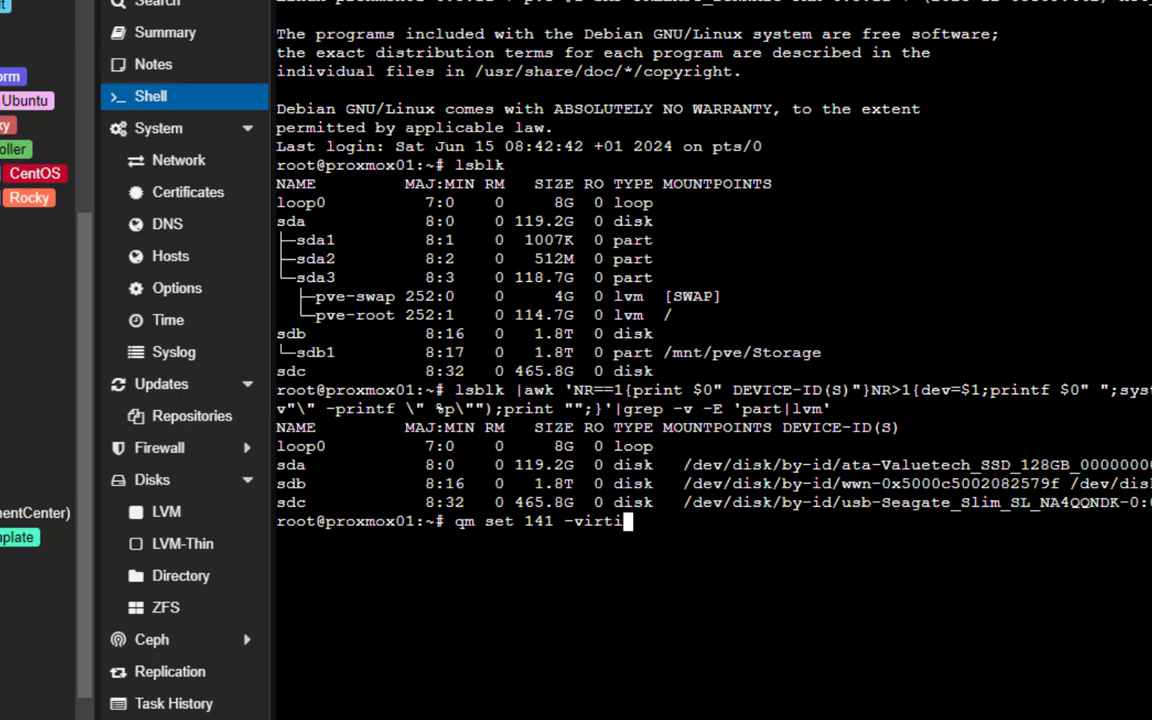
type("0")
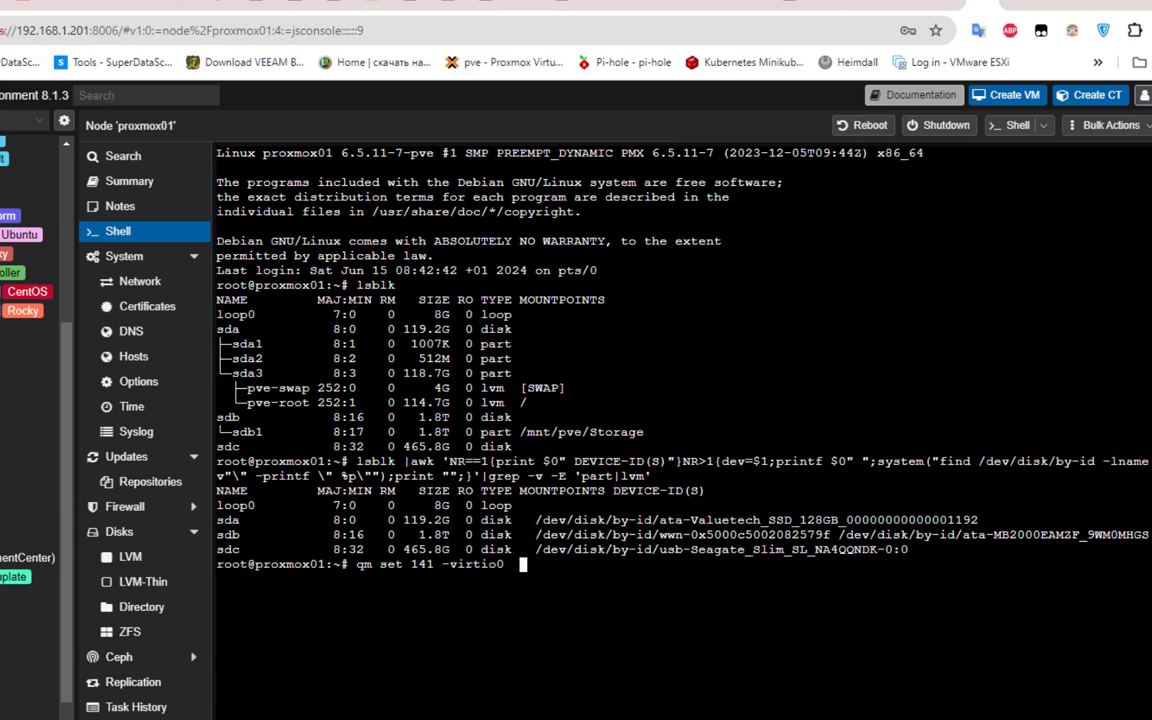
double_click(720, 548)
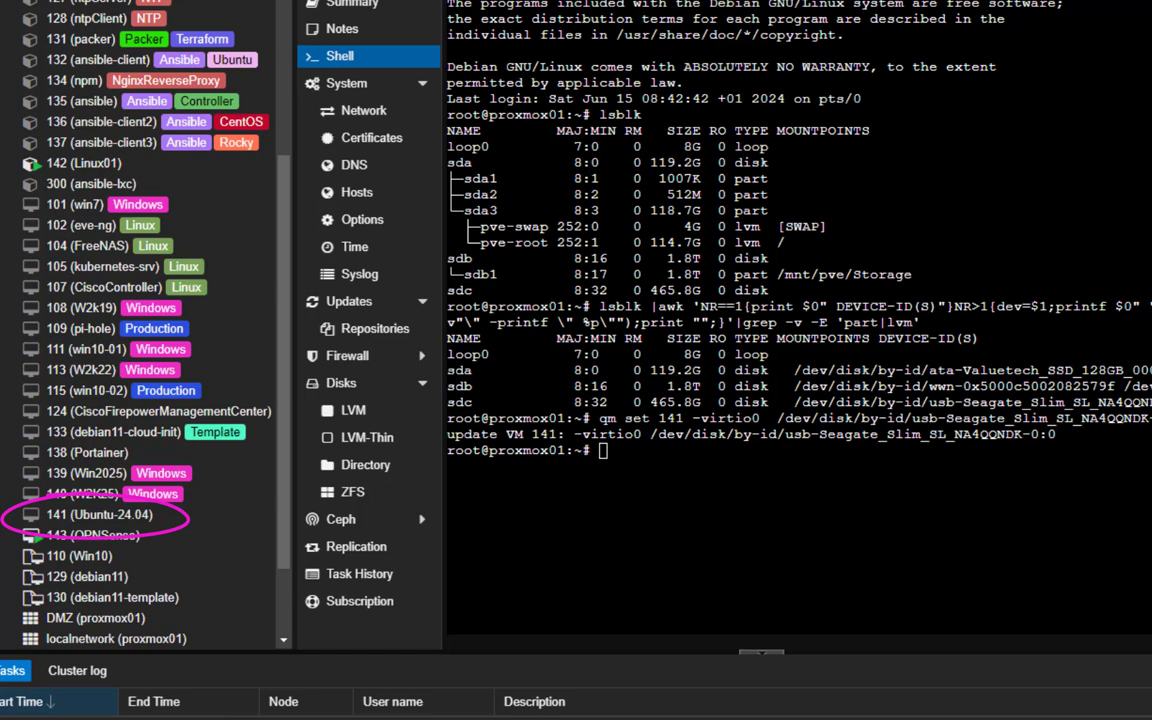
Show VM 141 (Ubuntu-24.04) hardware, now listing Hard Disk (virtio0) on the Seagate by-id path.
left_click(90, 536)
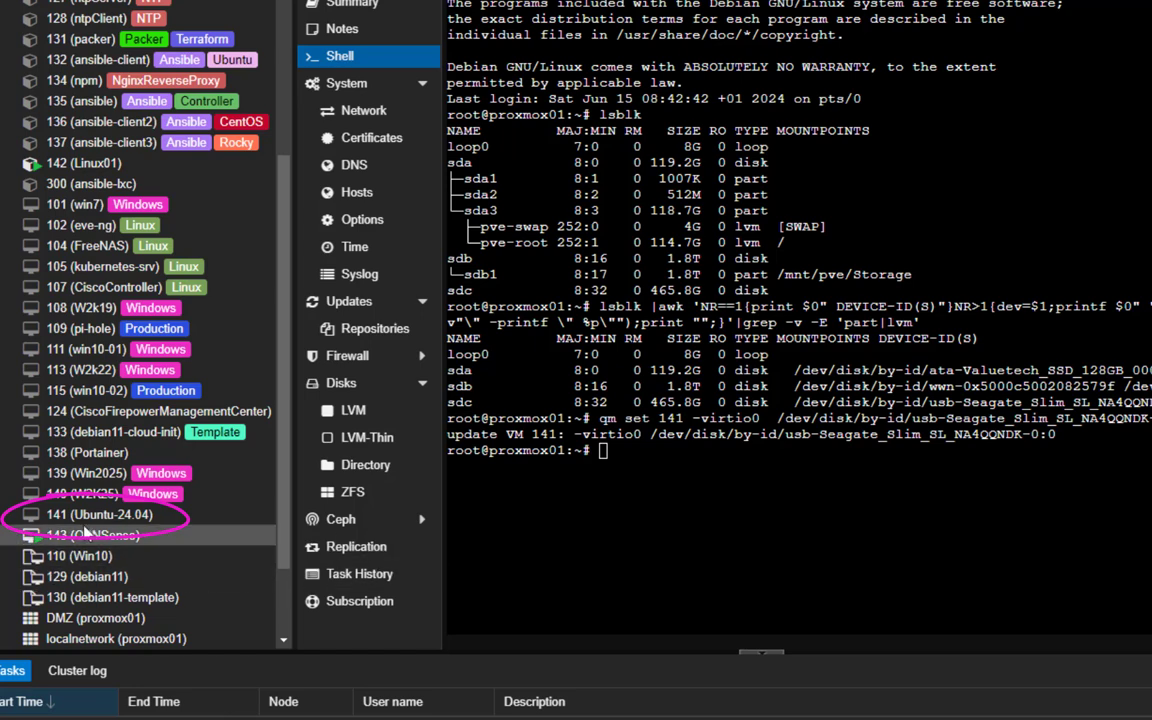
mouse_move(80, 536)
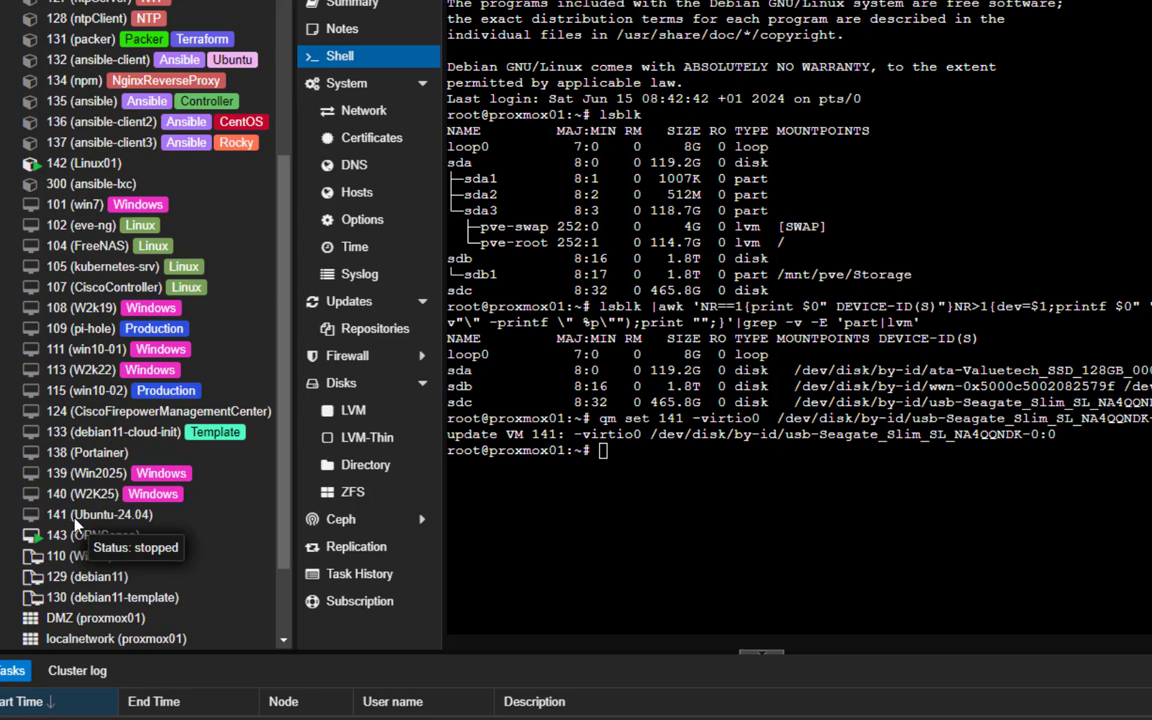
left_click(100, 514)
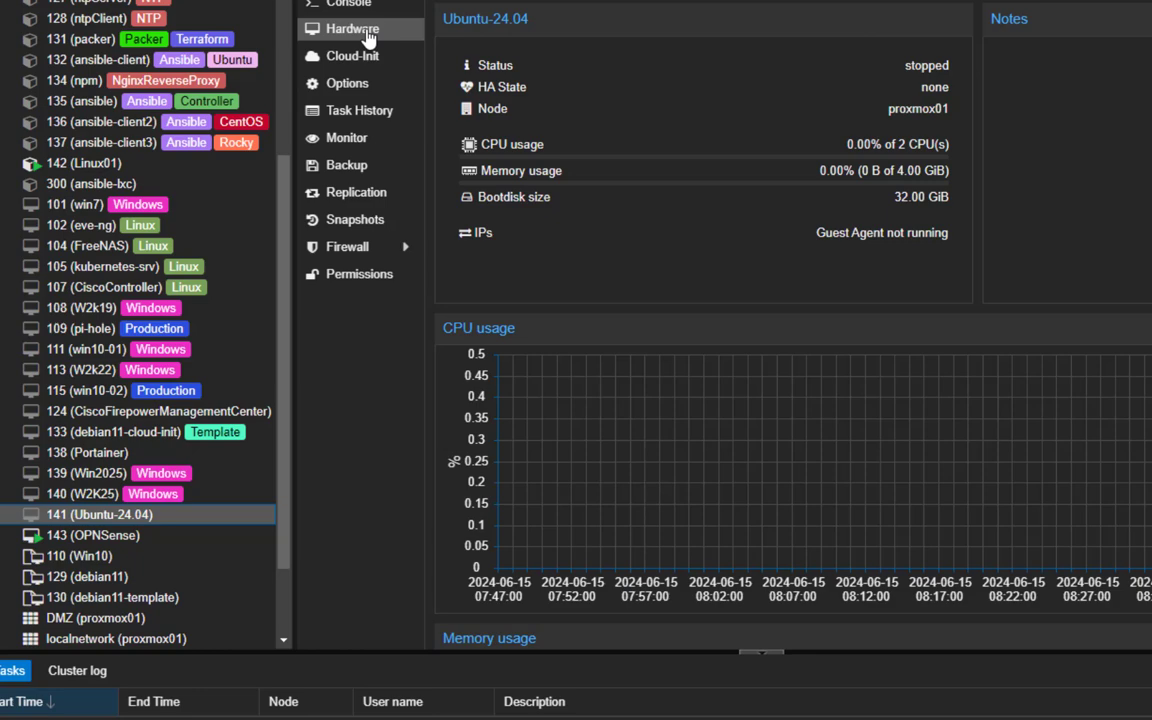
left_click(352, 28)
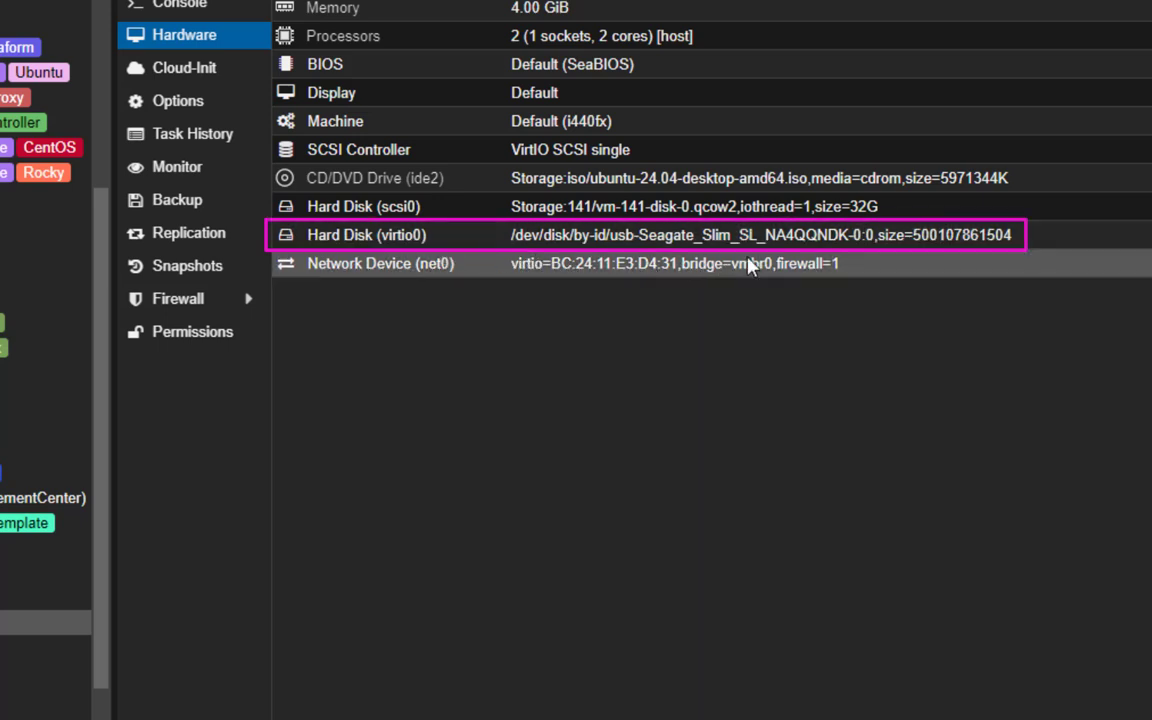
mouse_move(676, 260)
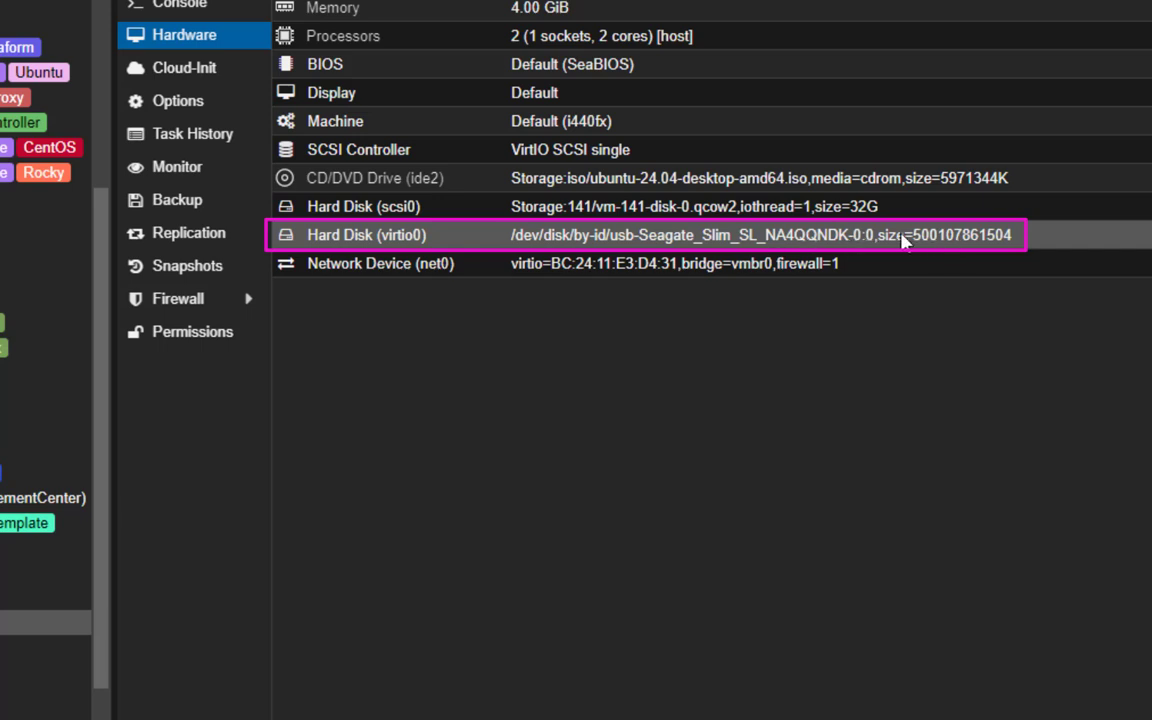
mouse_move(862, 252)
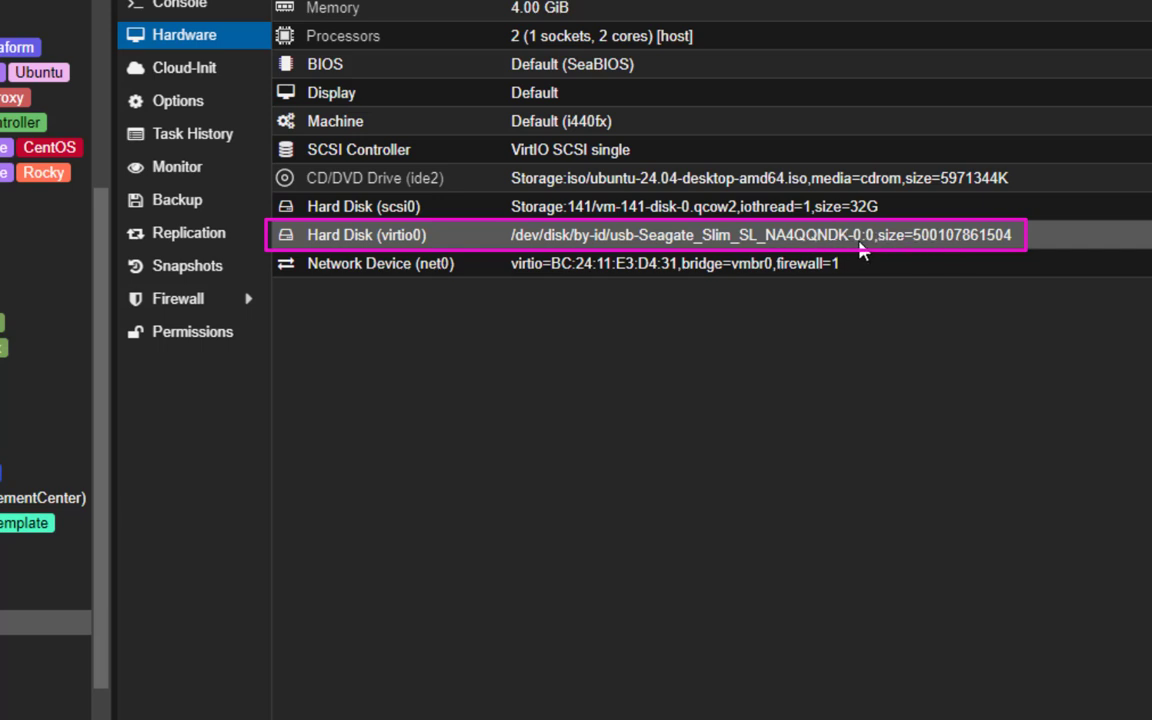
mouse_move(436, 236)
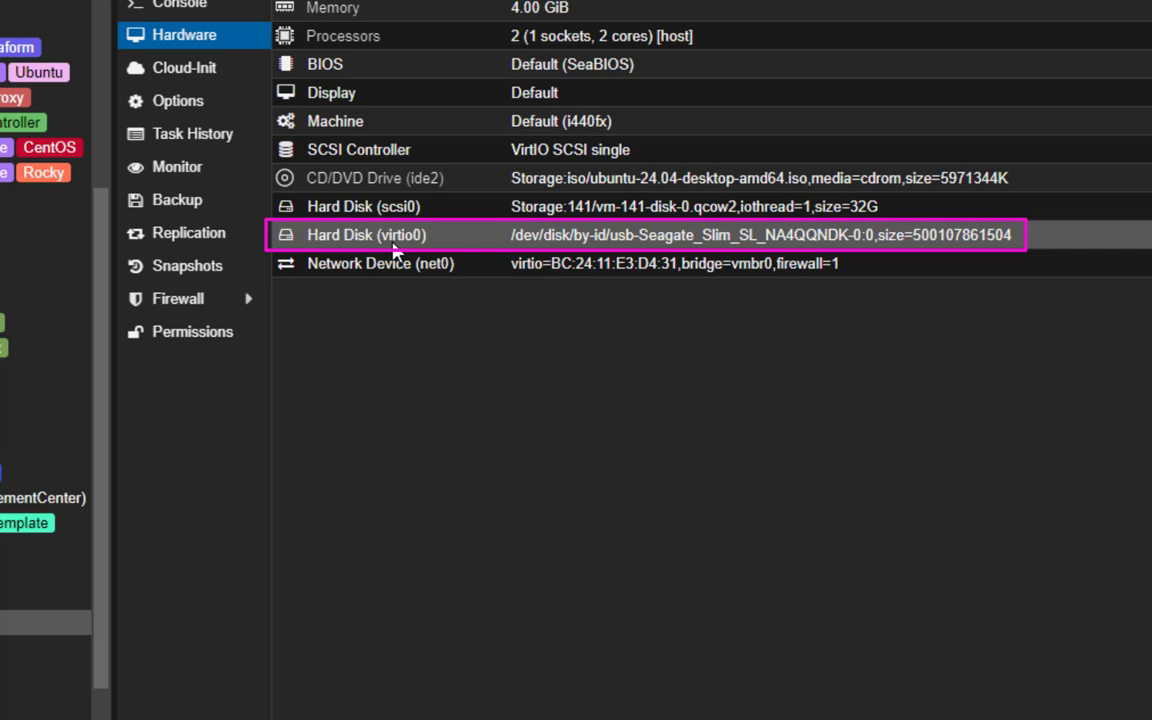
mouse_move(360, 250)
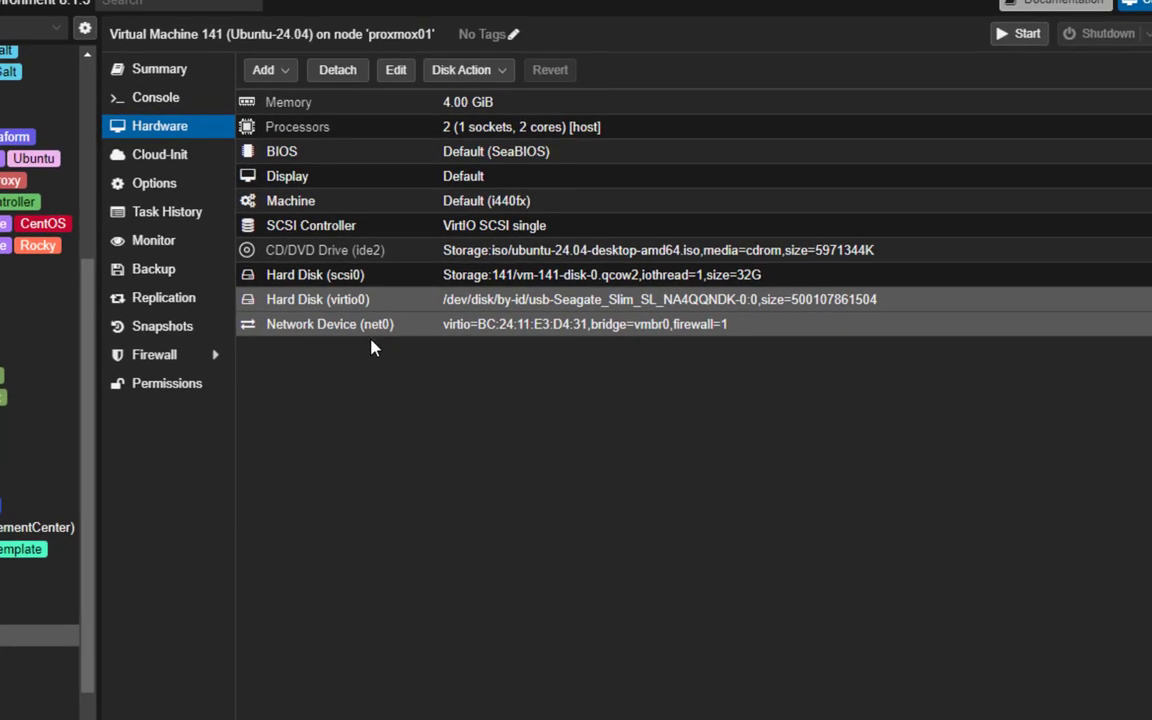
Bring up the Edit: Hard Disk dialog for VM 141's virtio0 Seagate disk.
left_click(584, 300)
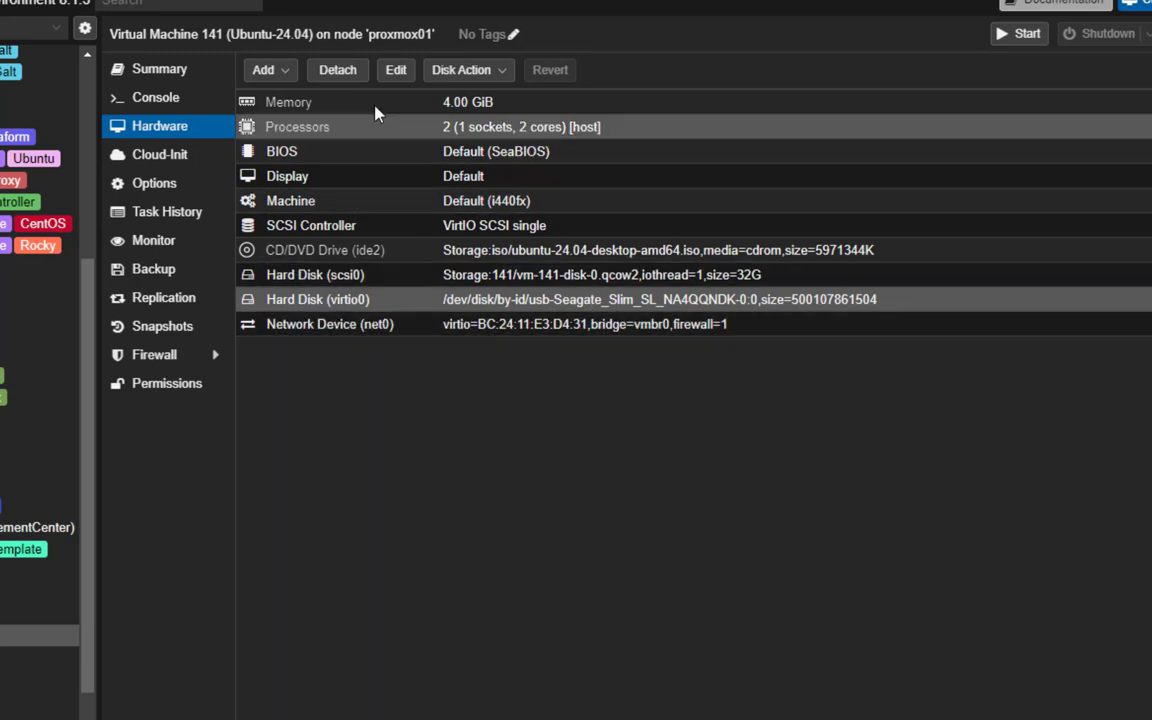
double_click(316, 300)
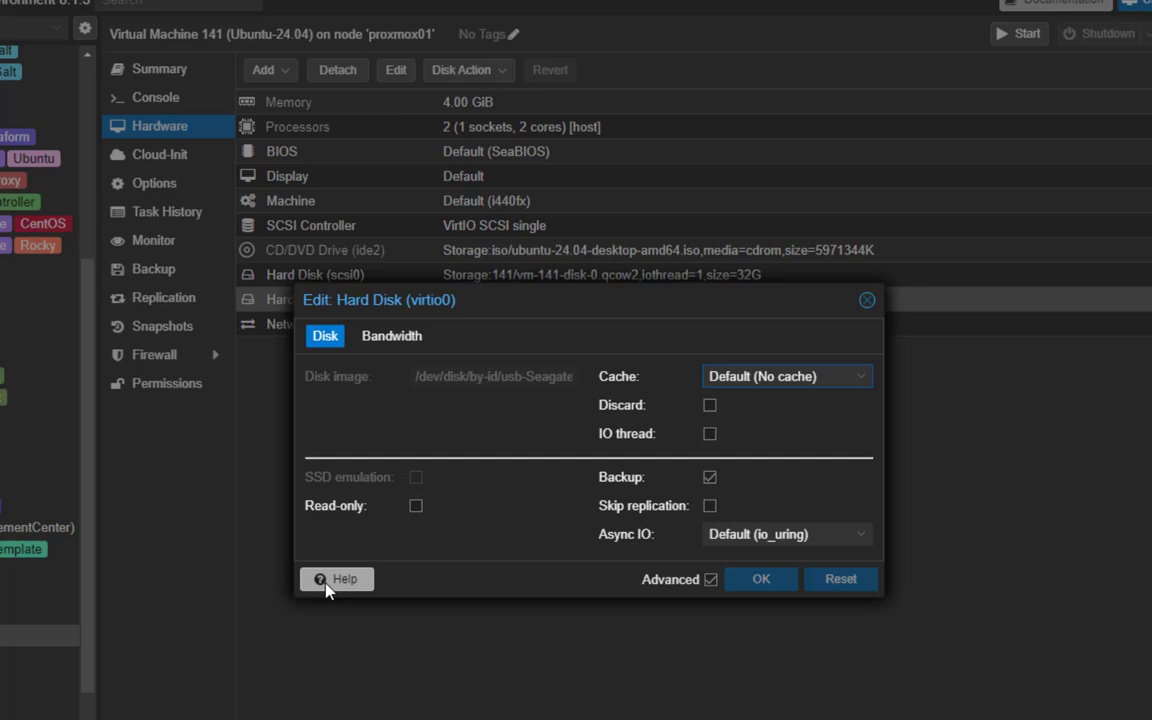
mouse_move(588, 568)
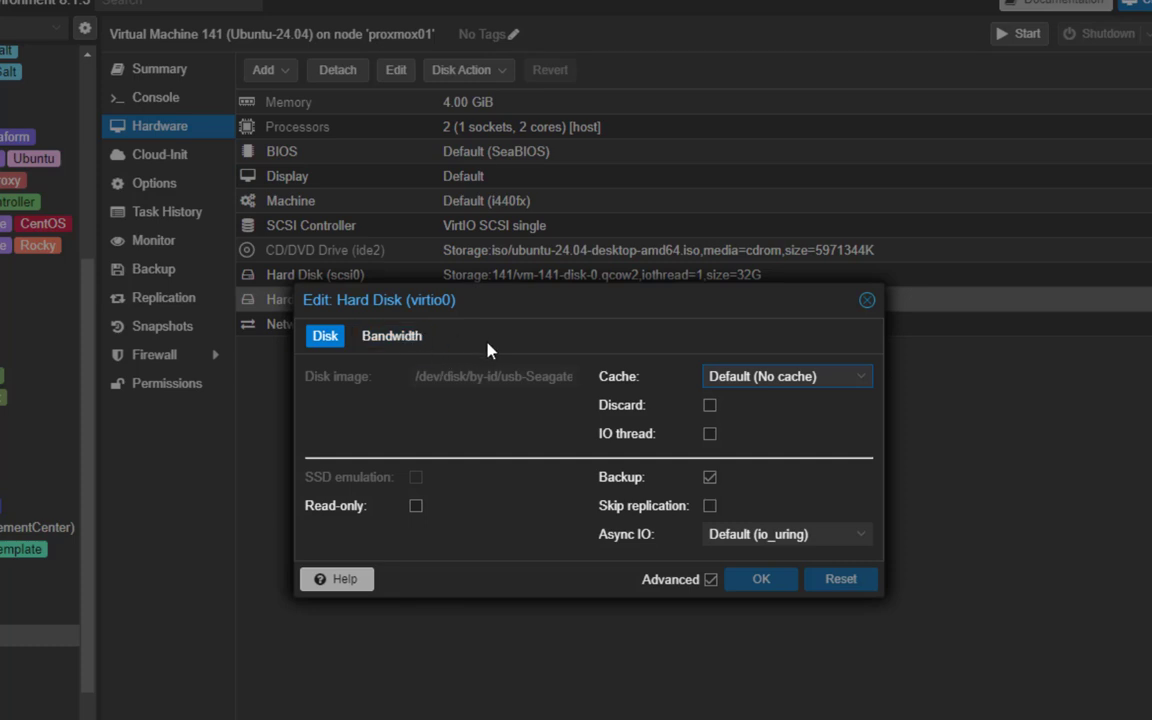
mouse_move(640, 364)
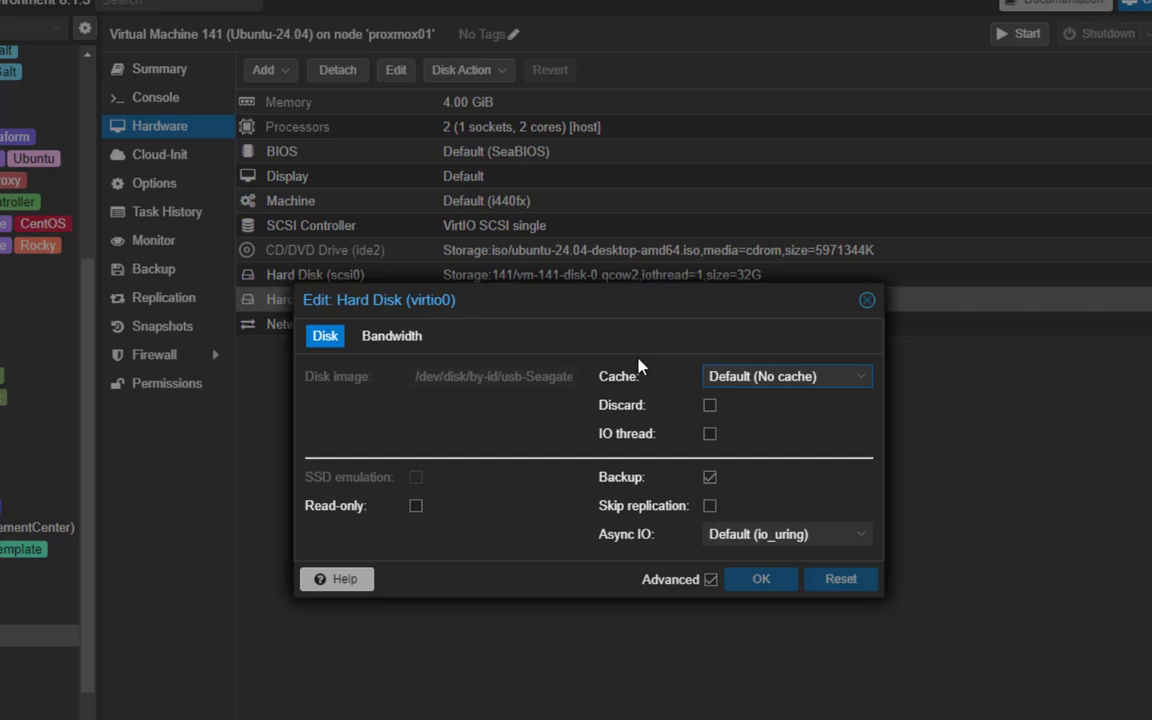
mouse_move(776, 356)
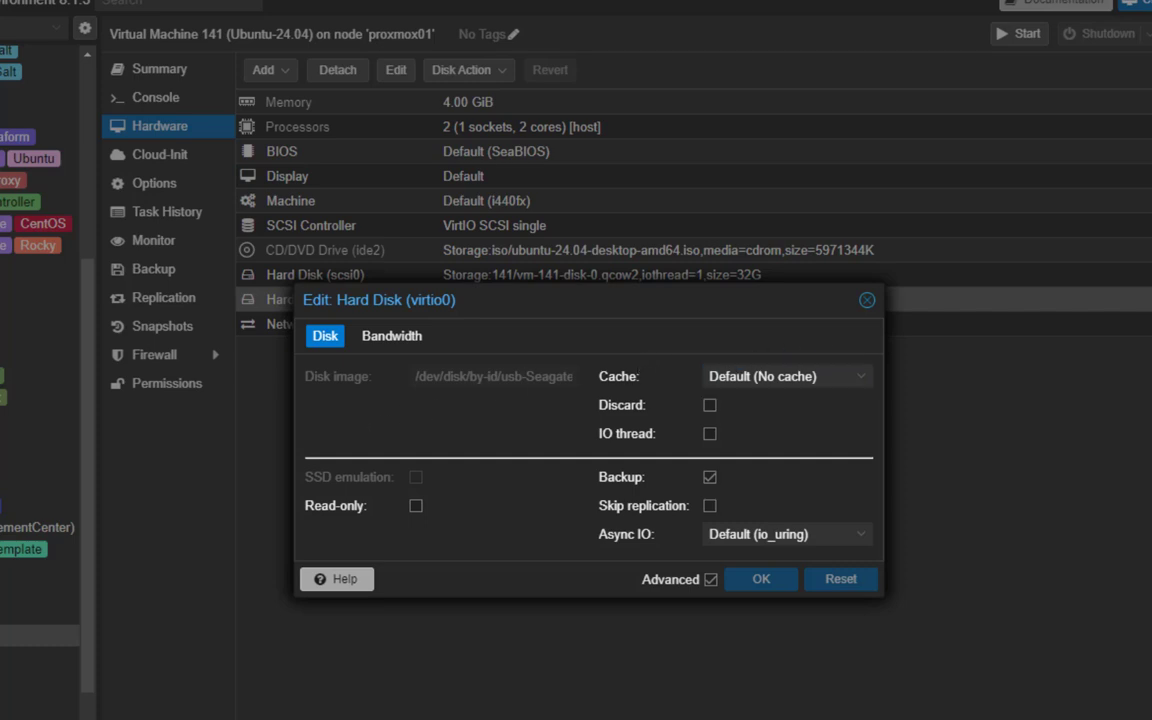
mouse_move(866, 656)
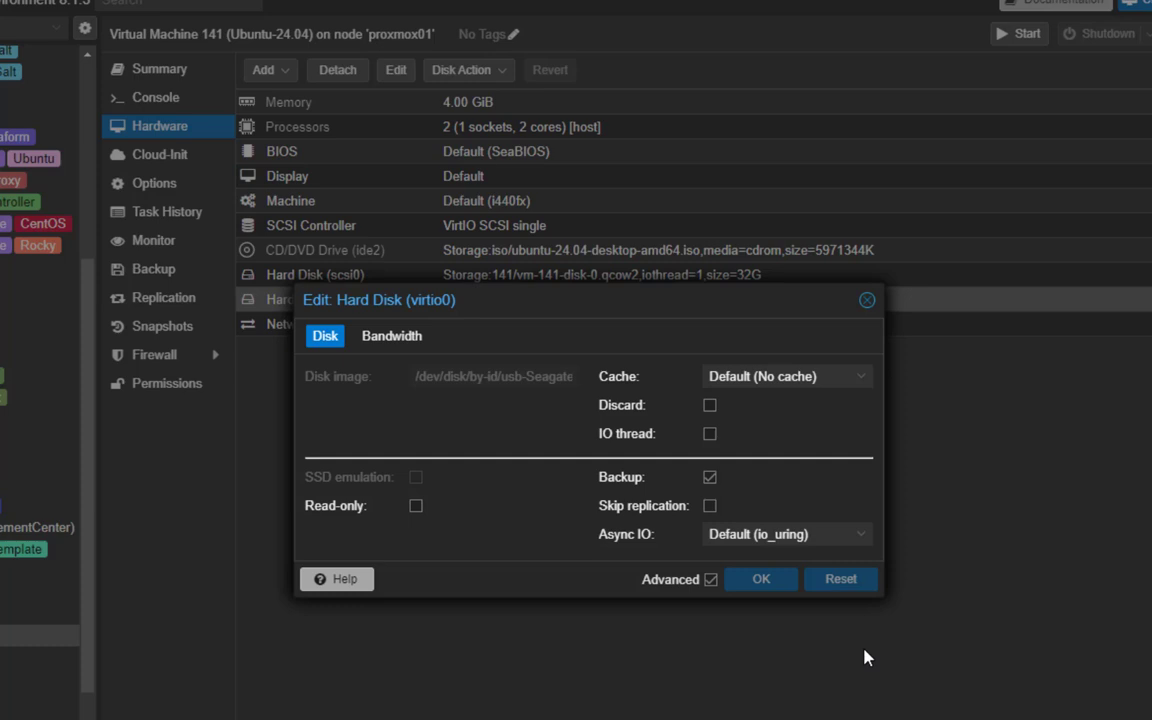